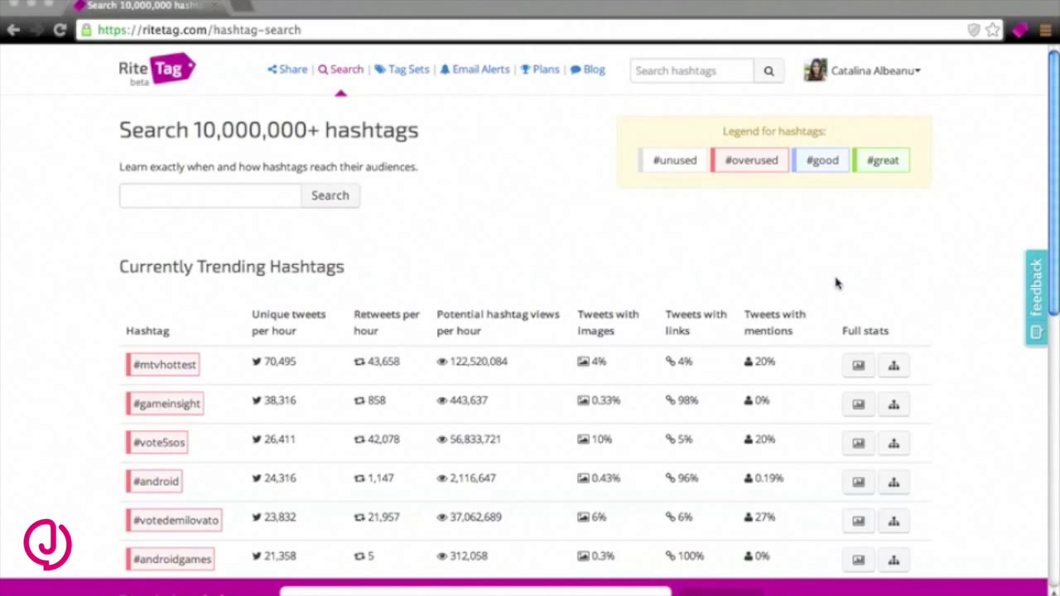
Step: Search hashtags for 'technology' and browse the results down to #technologyfacts
{"action": "left_click", "coordinate": [208, 195]}
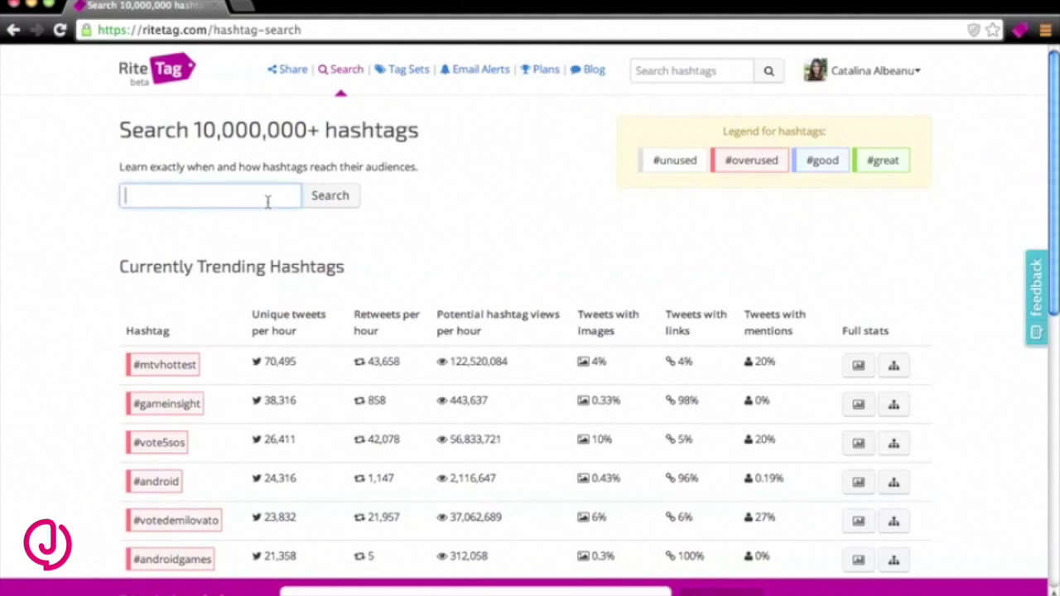
{"action": "type", "text": "technolog"}
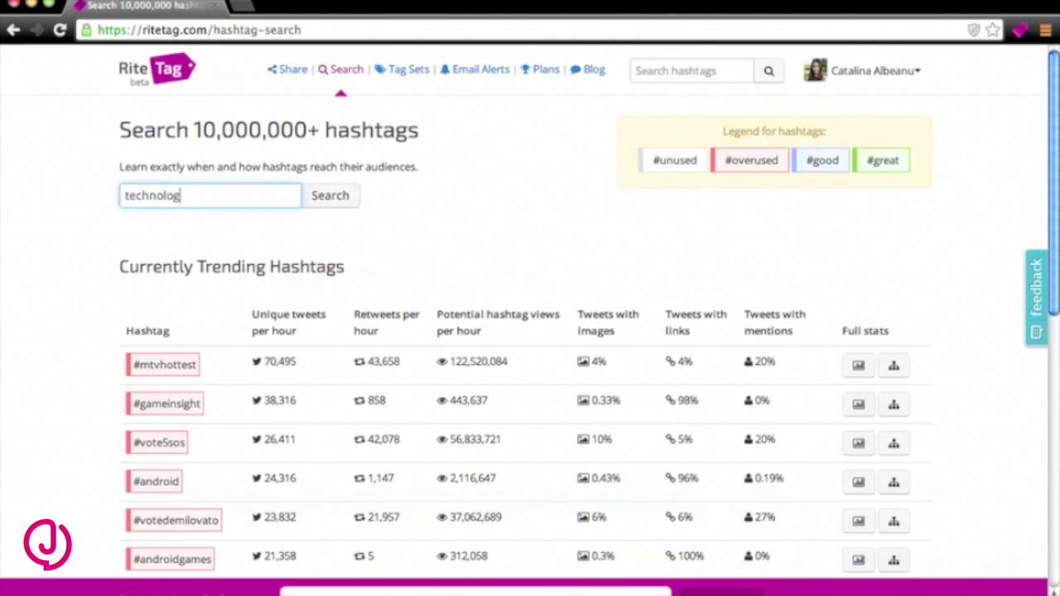
{"action": "left_click", "coordinate": [329, 195]}
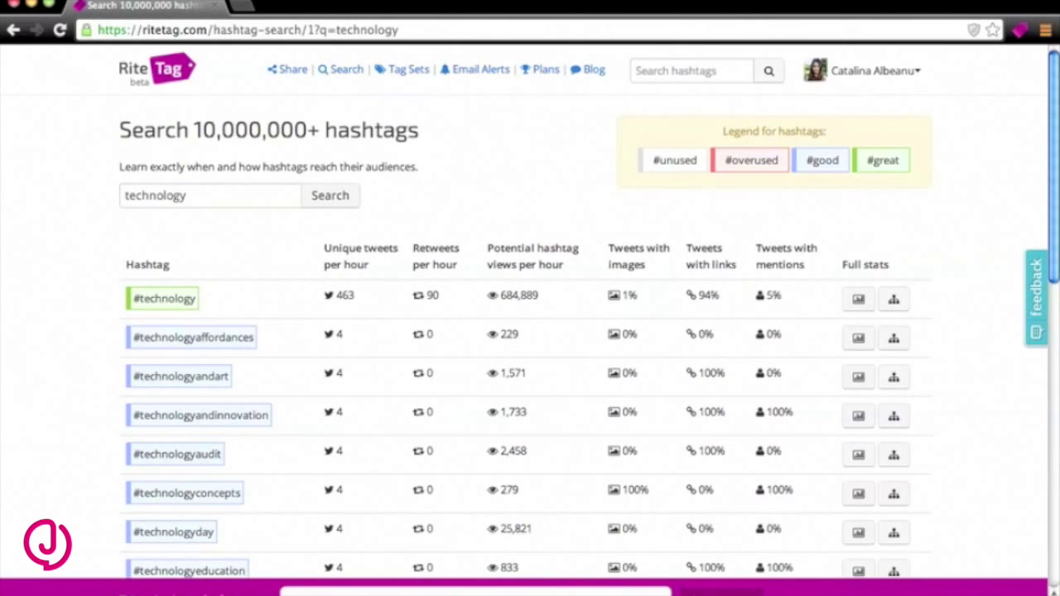
{"action": "scroll", "scroll_direction": "down", "scroll_amount": 3}
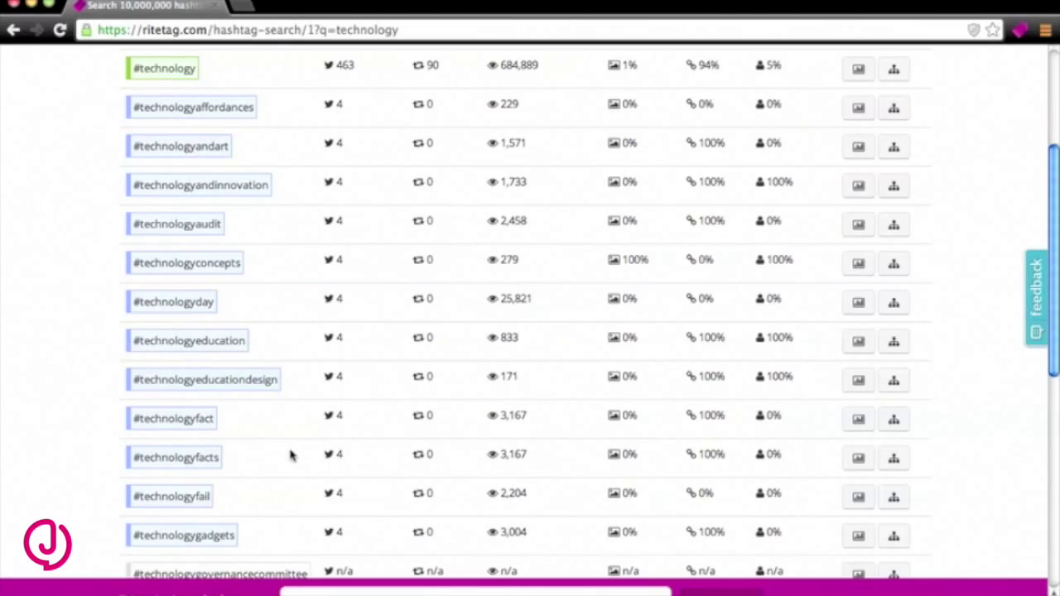
{"action": "mouse_move", "coordinate": [858, 457]}
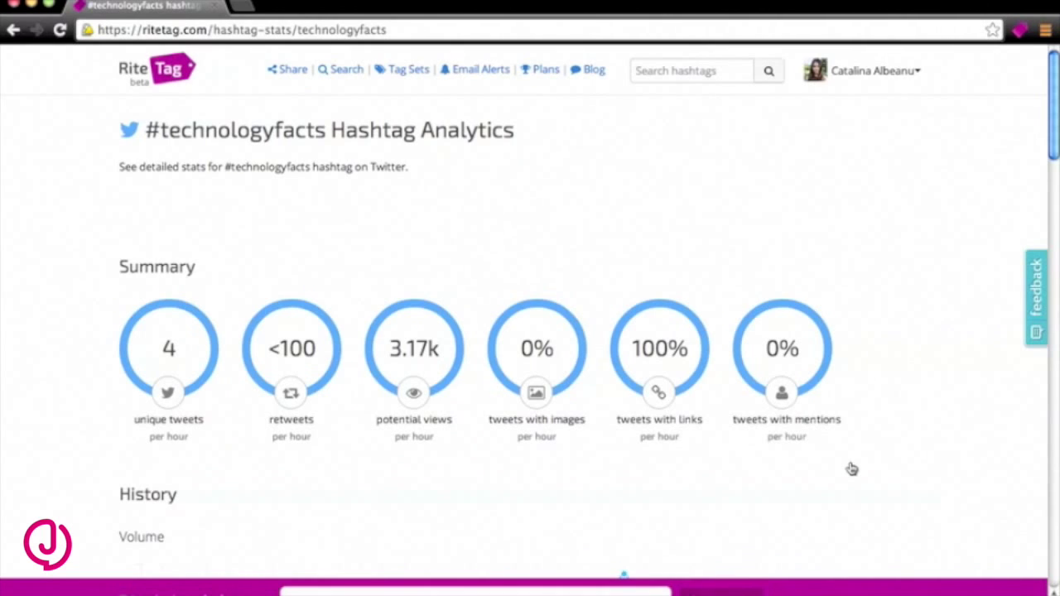
Step: Scroll through the #technologyfacts Summary stats, History charts and recent Tweets list
{"action": "scroll", "scroll_direction": "down", "scroll_amount": 3}
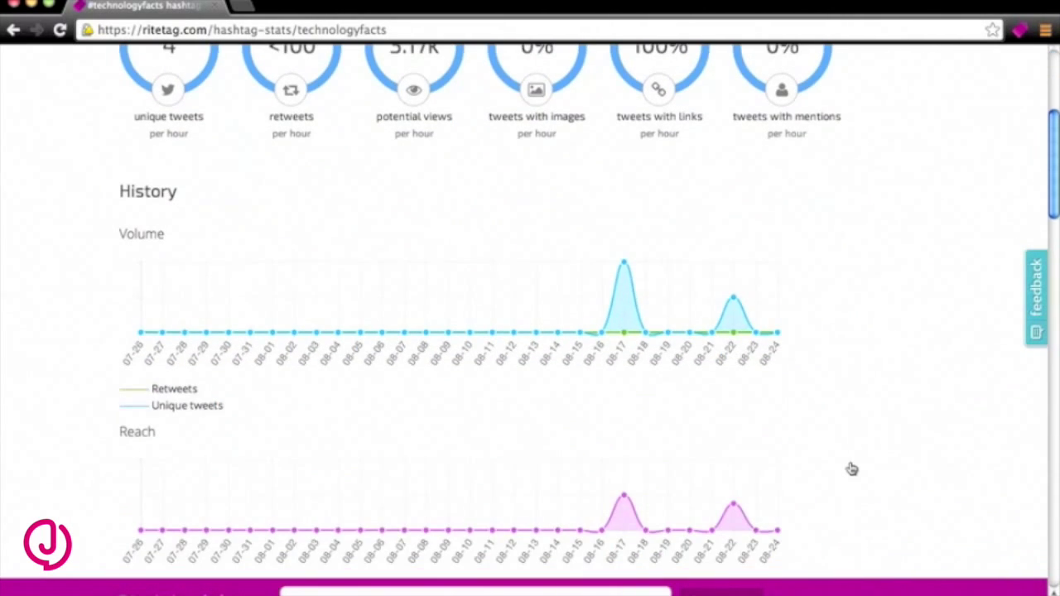
{"action": "scroll", "scroll_direction": "down", "scroll_amount": 3}
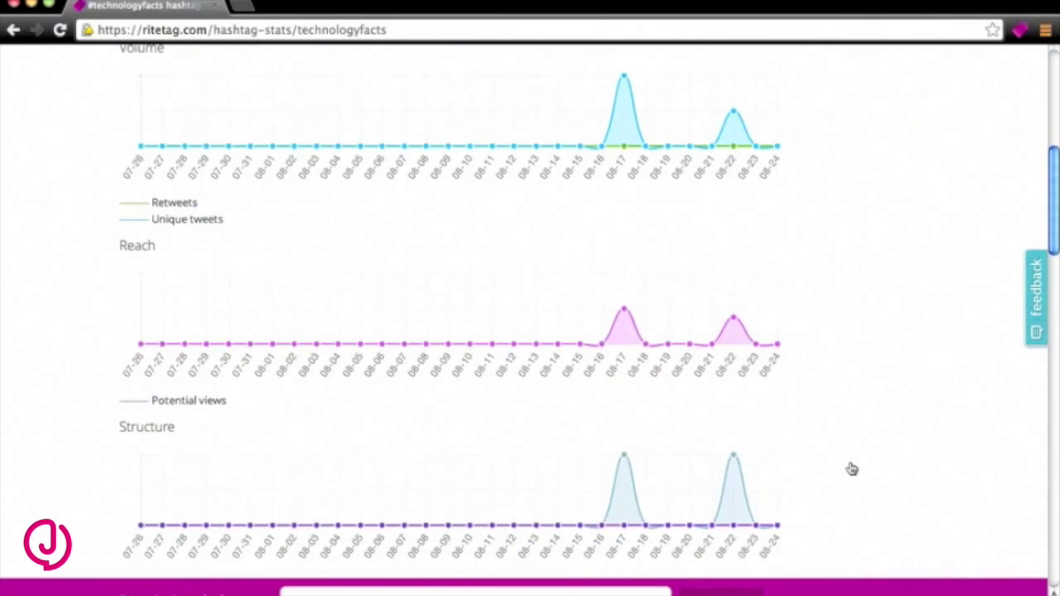
{"action": "scroll", "scroll_direction": "down", "scroll_amount": 3}
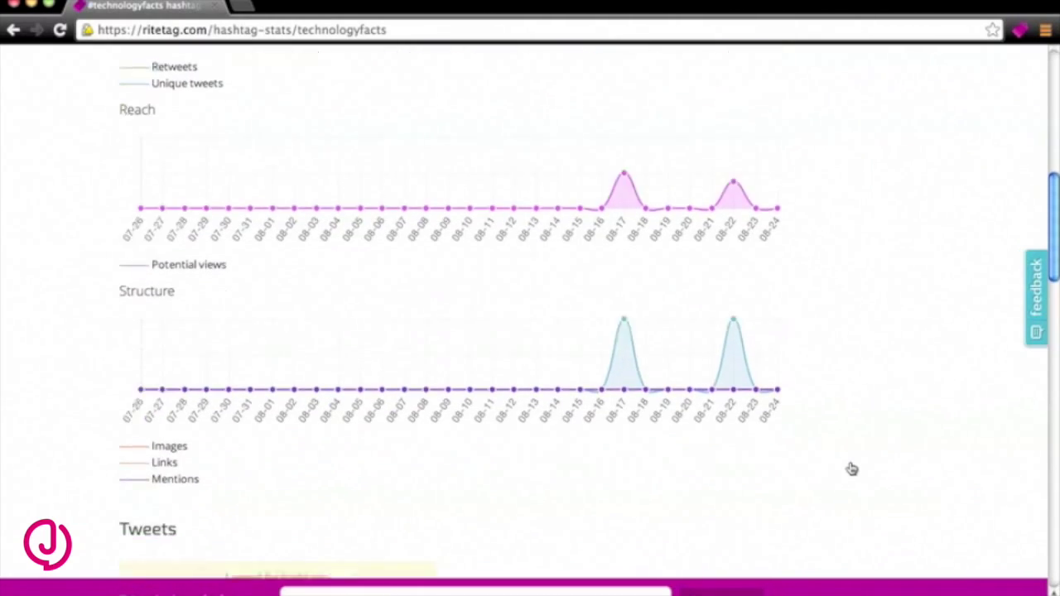
{"action": "scroll", "scroll_direction": "down", "scroll_amount": 3}
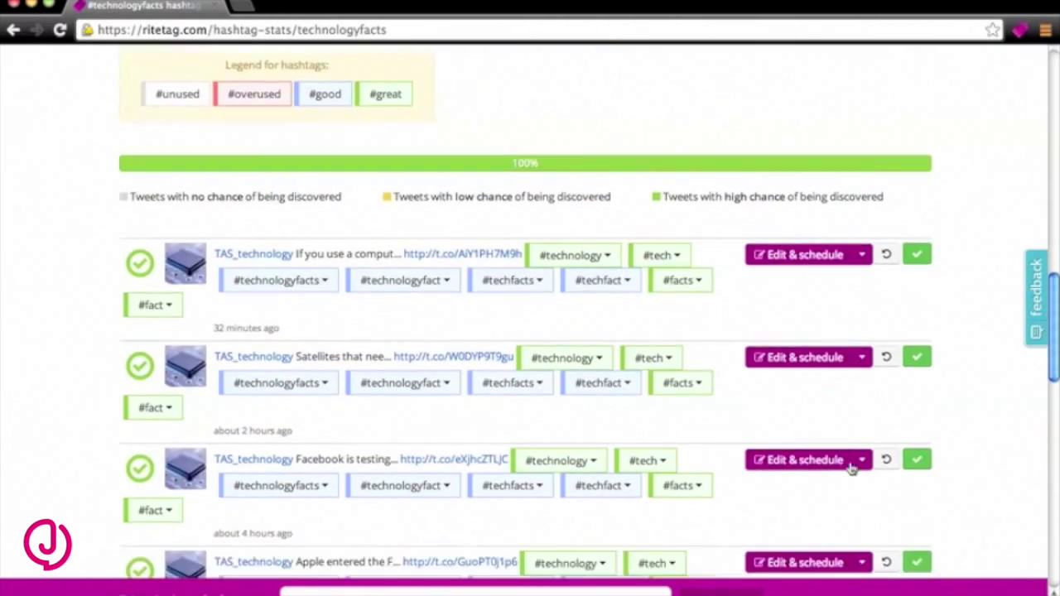
{"action": "scroll", "scroll_direction": "down", "scroll_amount": 3}
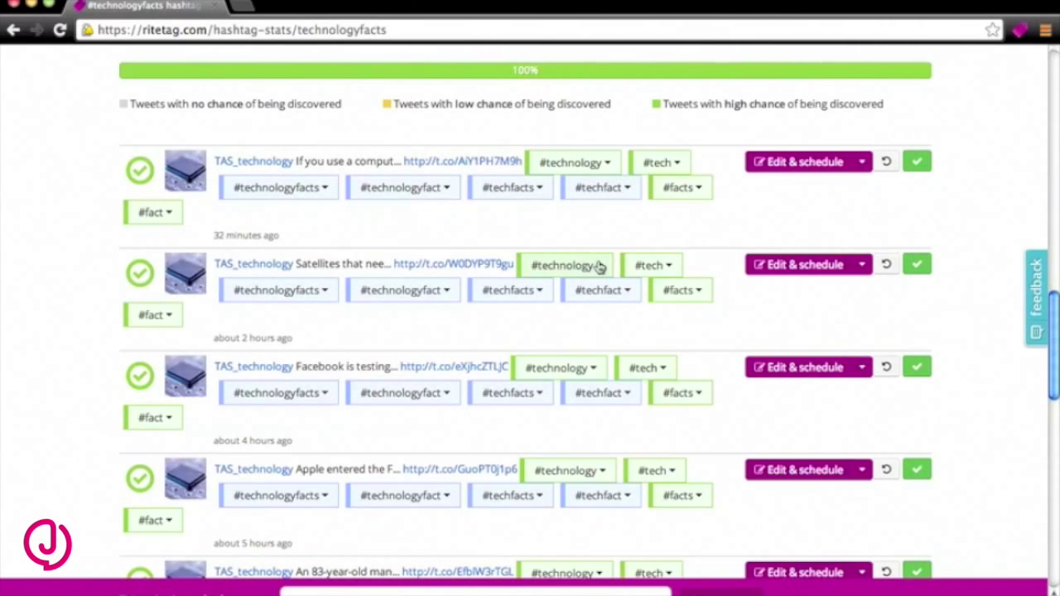
{"action": "left_click", "coordinate": [567, 265]}
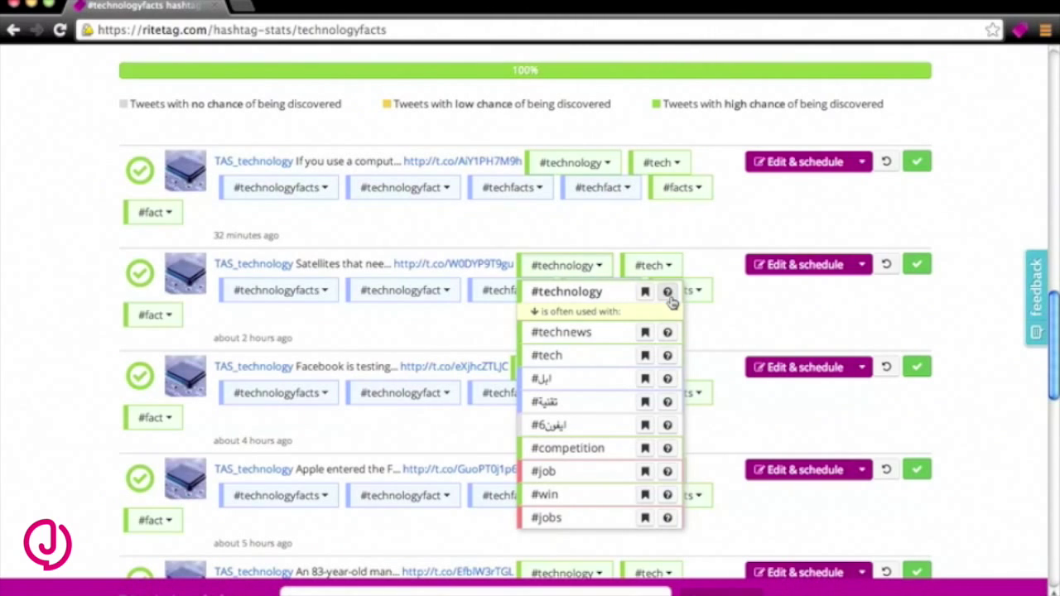
{"action": "left_click", "coordinate": [668, 292]}
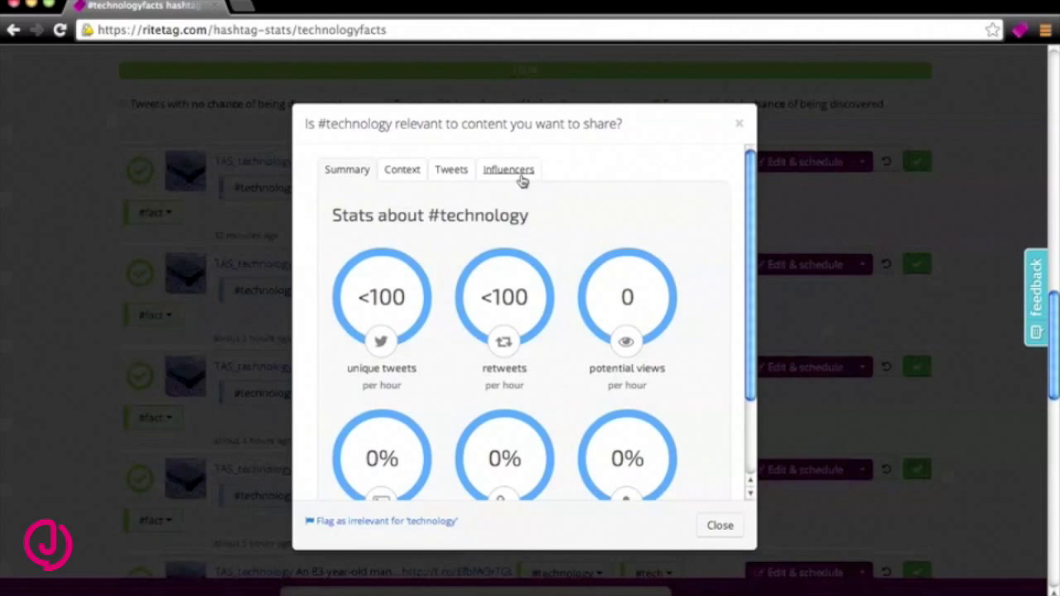
{"action": "left_click", "coordinate": [507, 169]}
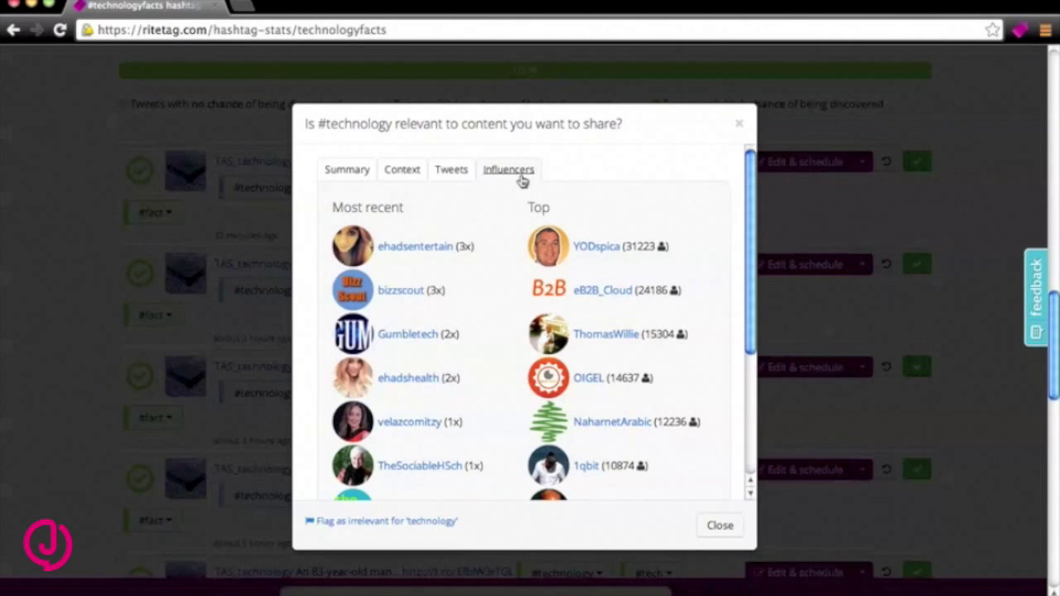
{"action": "mouse_move", "coordinate": [682, 131]}
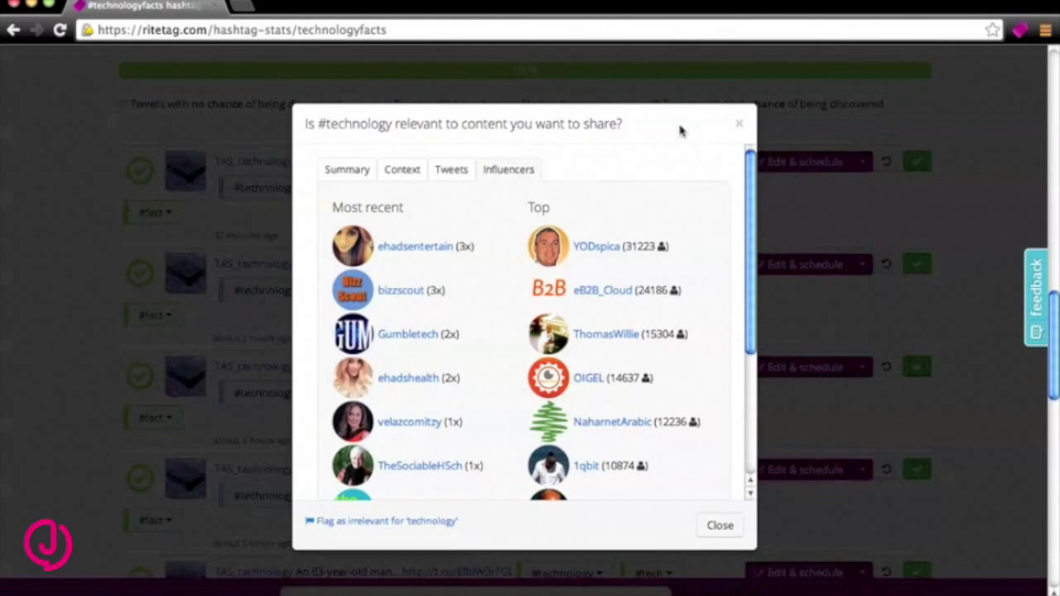
{"action": "left_click", "coordinate": [719, 525]}
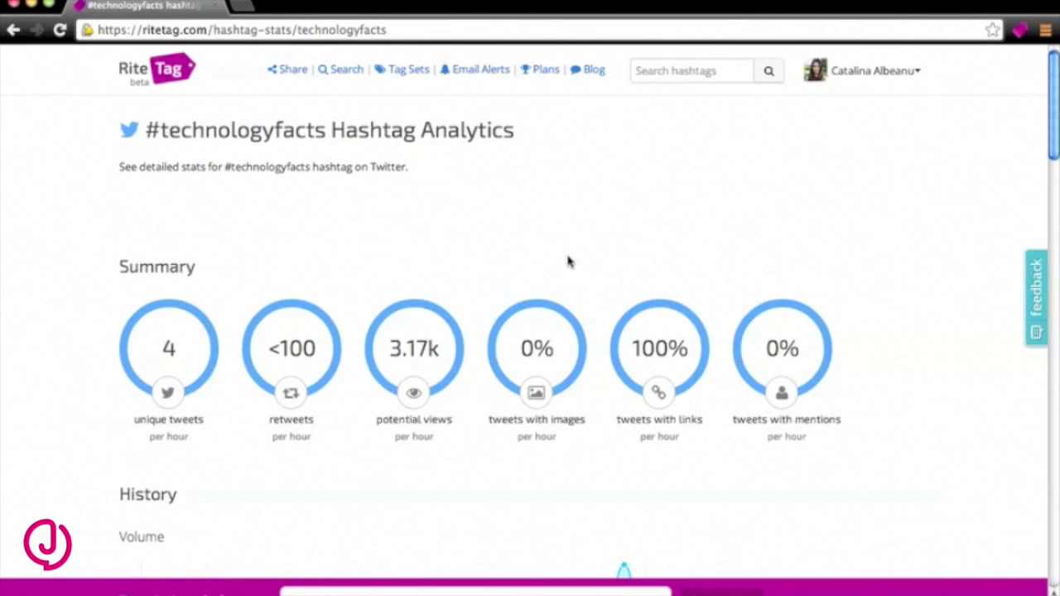
{"action": "mouse_move", "coordinate": [288, 69]}
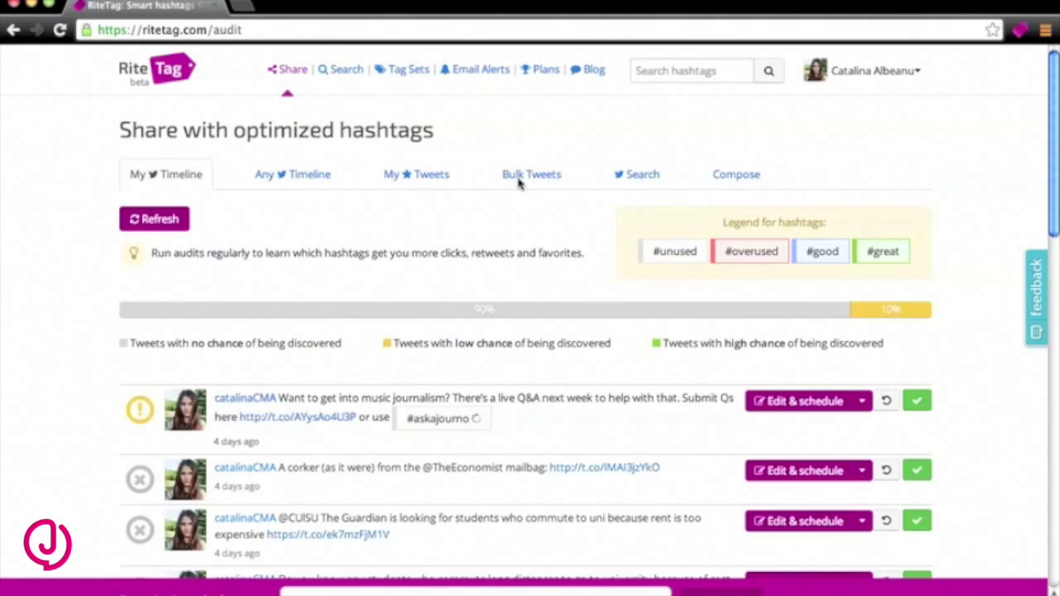
Step: Switch the share page to the Bulk Tweets audit with its empty paste box
{"action": "left_click", "coordinate": [530, 173]}
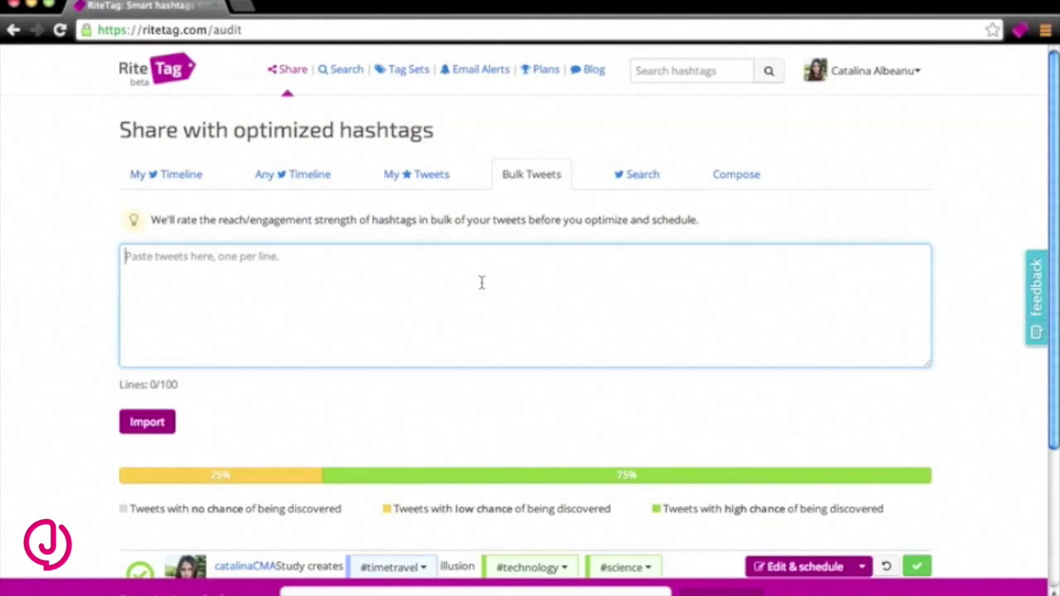
Step: Import four pasted tweets (starting 'Study creates #timetravel illusion...') and show sharing options on the third
{"action": "type", "text": "Study creates #timetravel illusion #technology #science"}
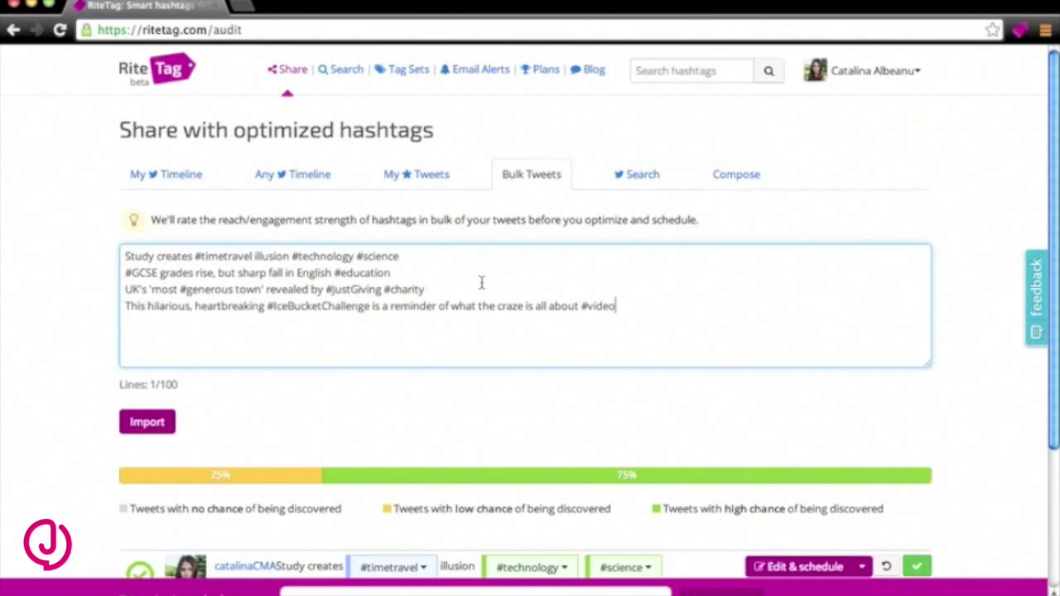
{"action": "left_click", "coordinate": [146, 423]}
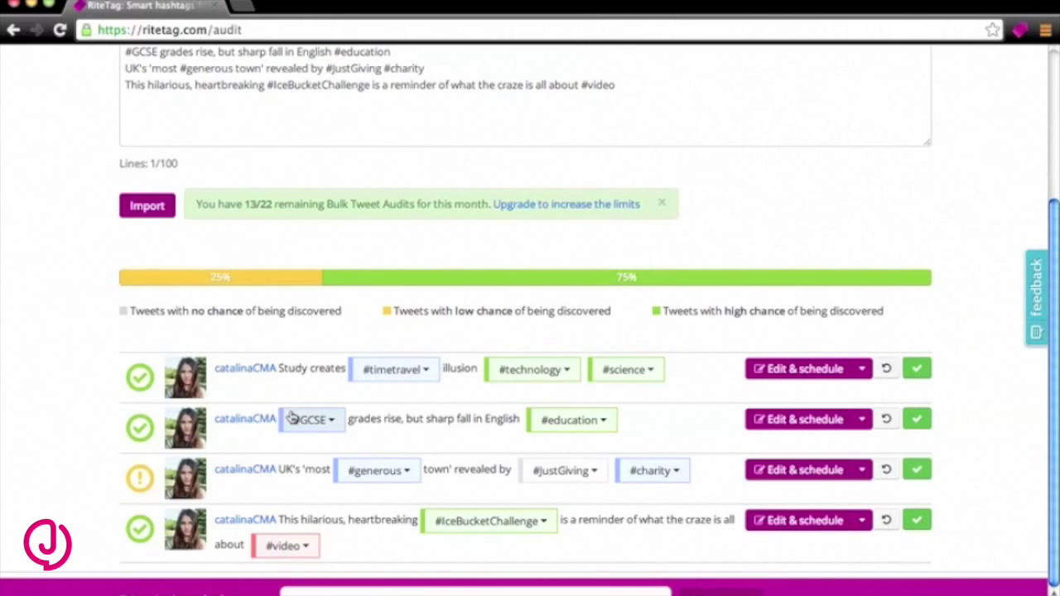
{"action": "mouse_move", "coordinate": [297, 417]}
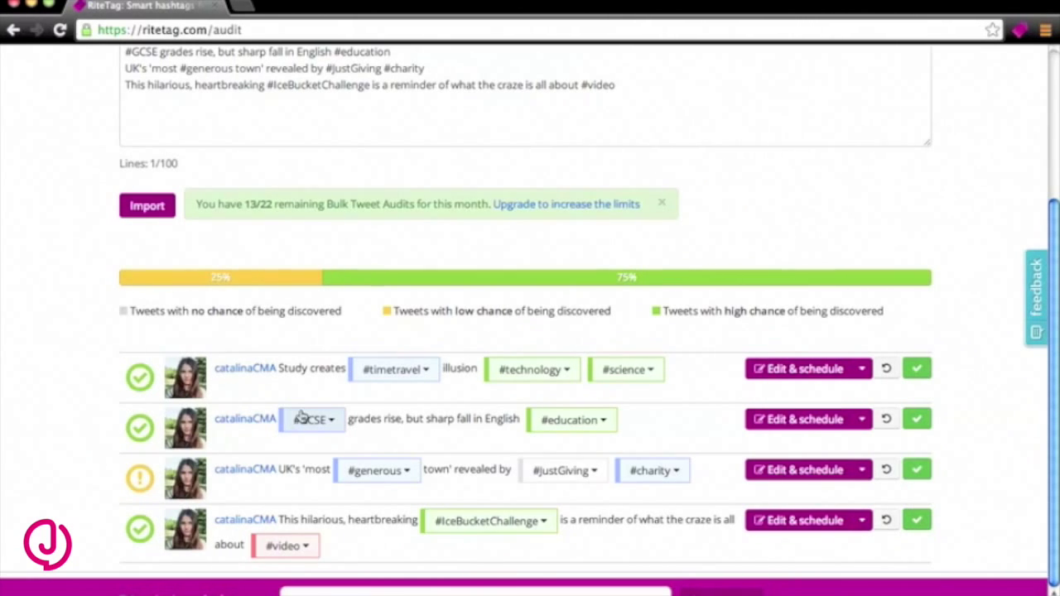
{"action": "left_click", "coordinate": [861, 470]}
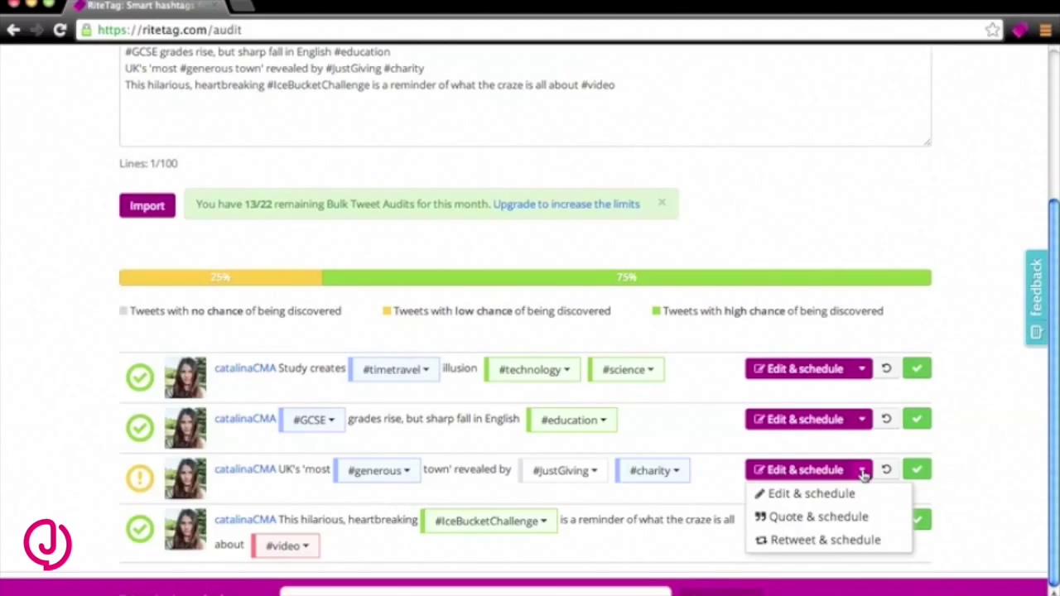